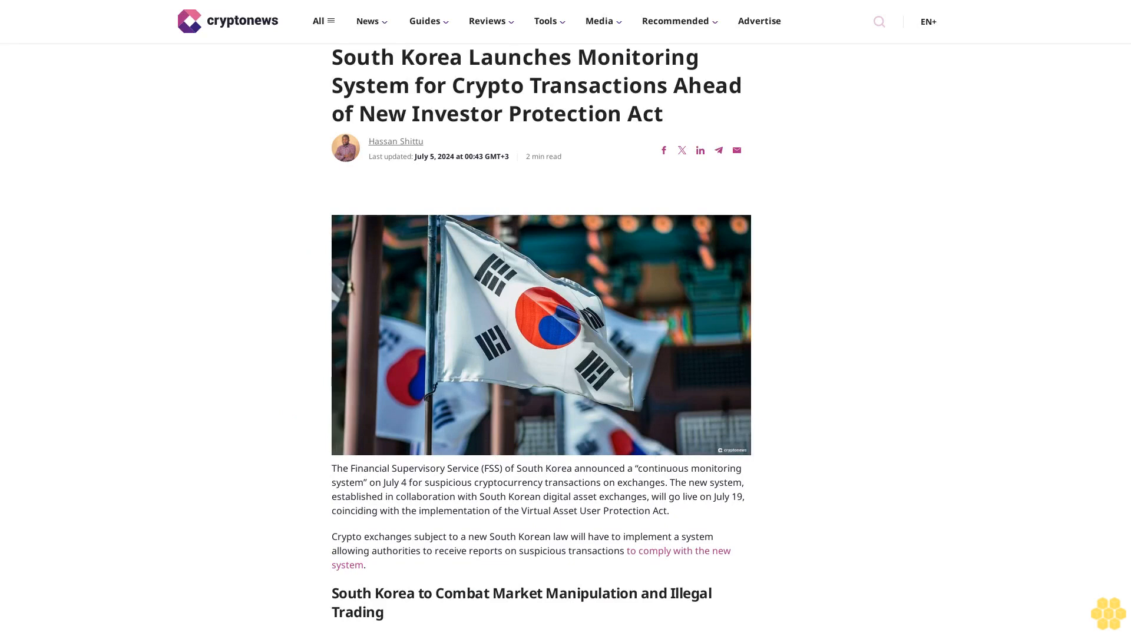
pyautogui.scroll(-3)
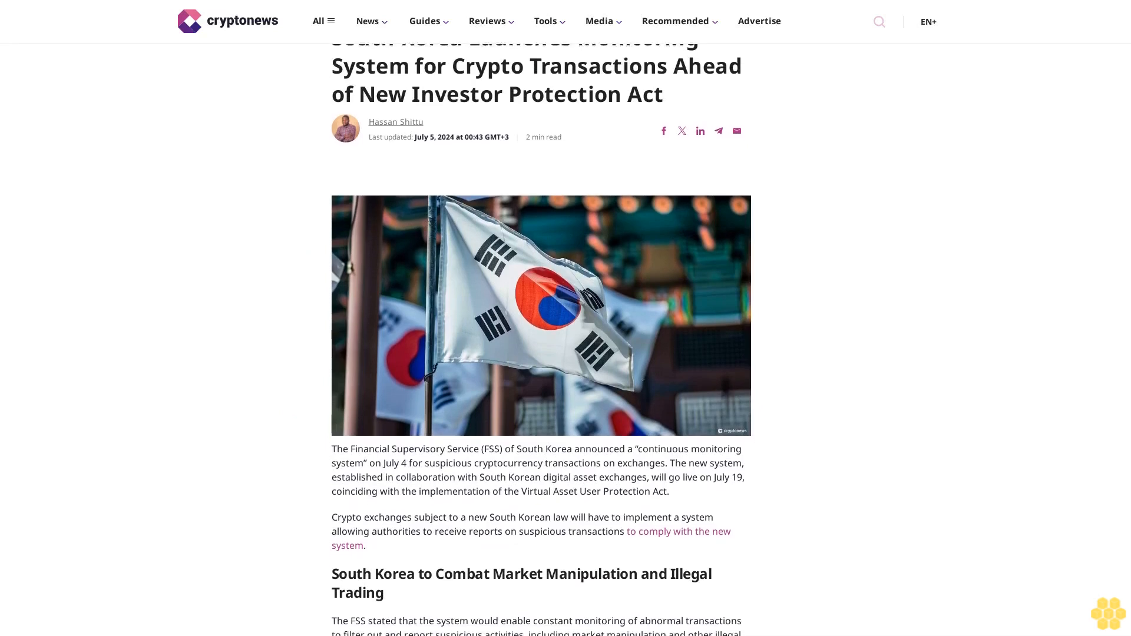
pyautogui.scroll(-3)
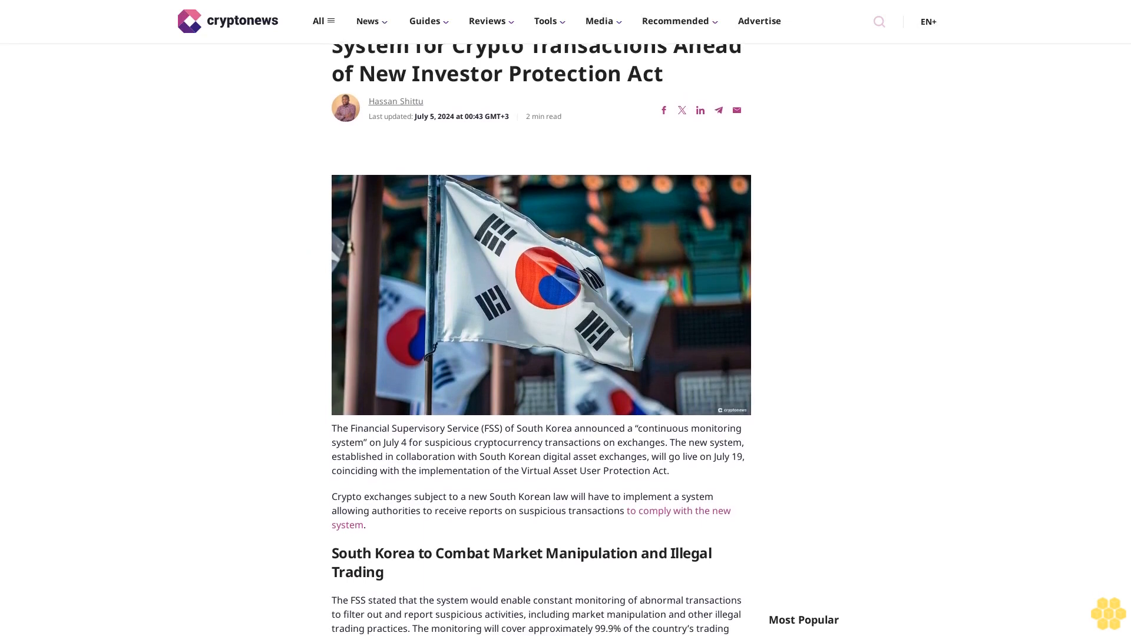
pyautogui.scroll(-3)
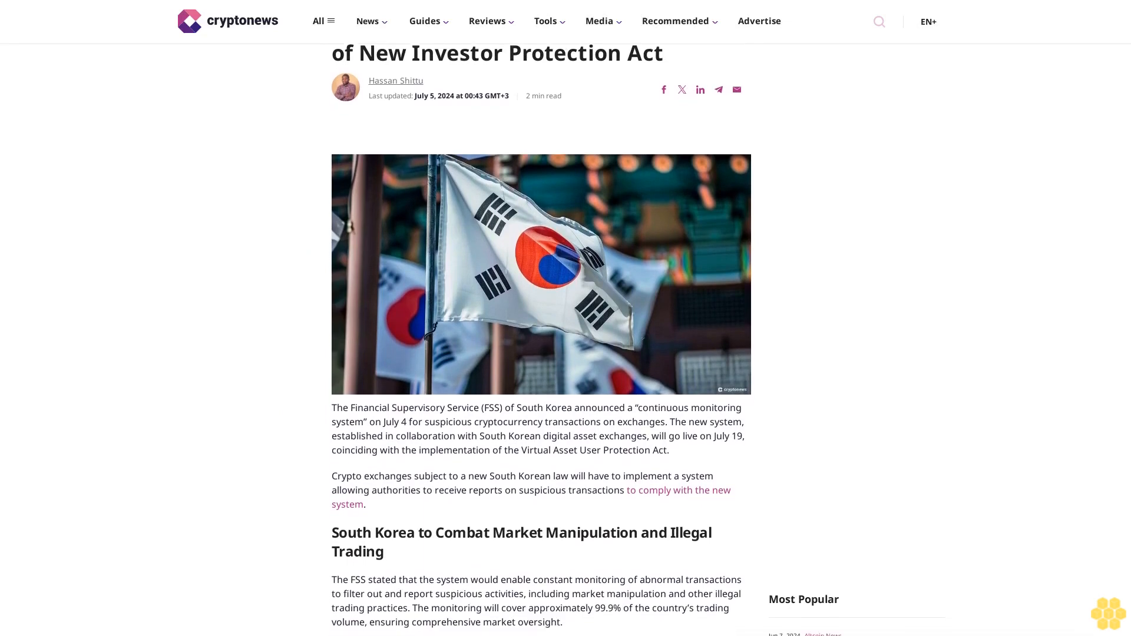
pyautogui.scroll(-3)
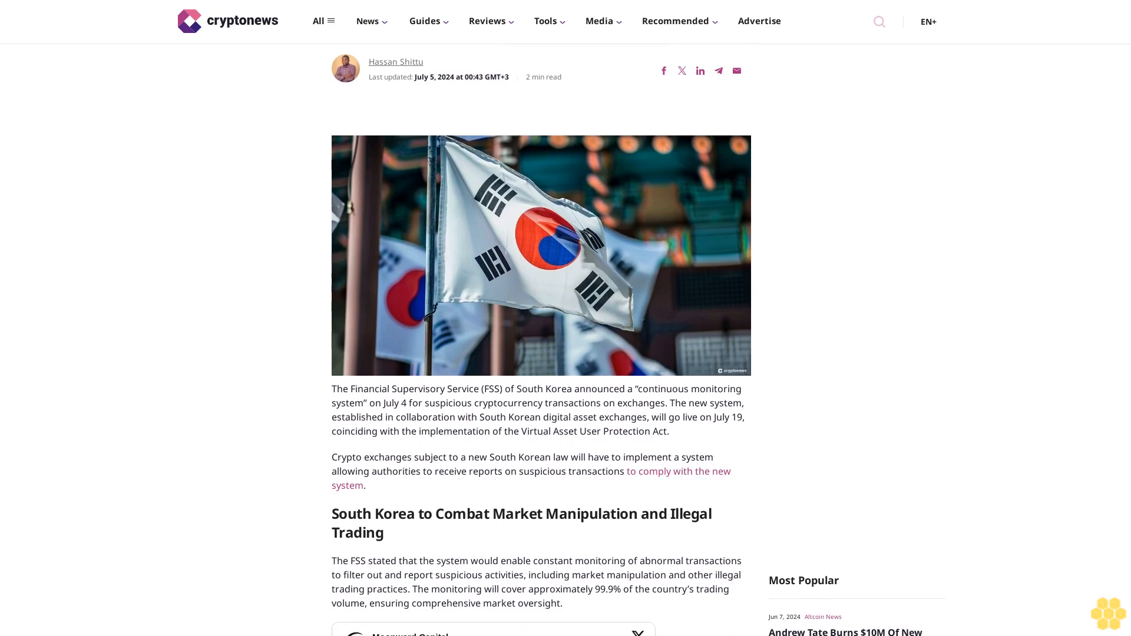
pyautogui.scroll(-3)
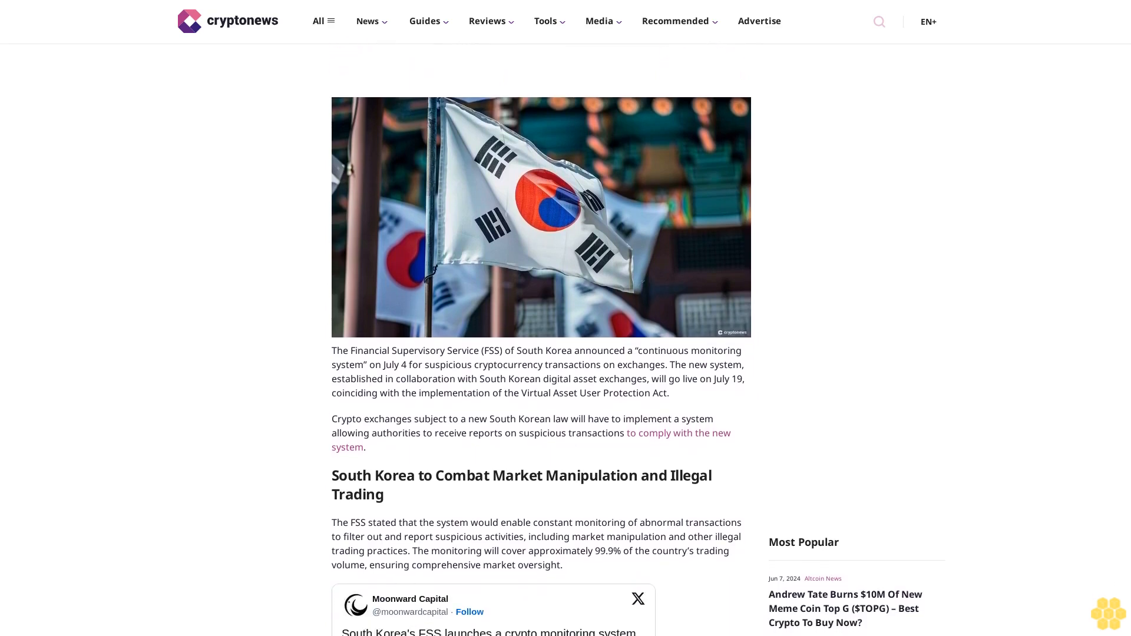
pyautogui.scroll(-3)
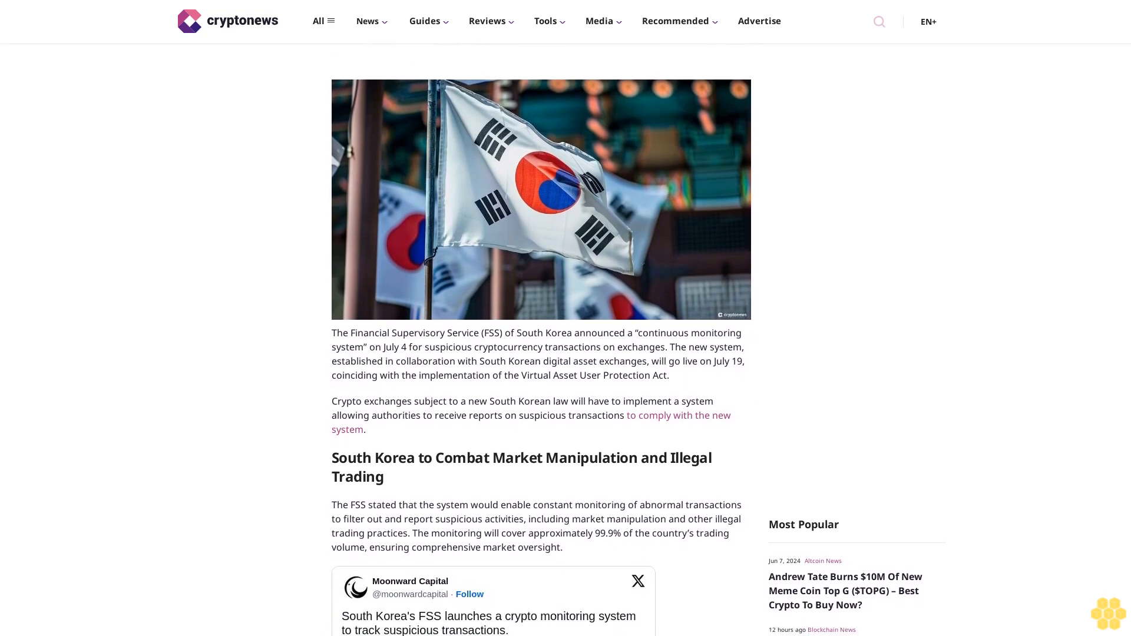
pyautogui.scroll(-3)
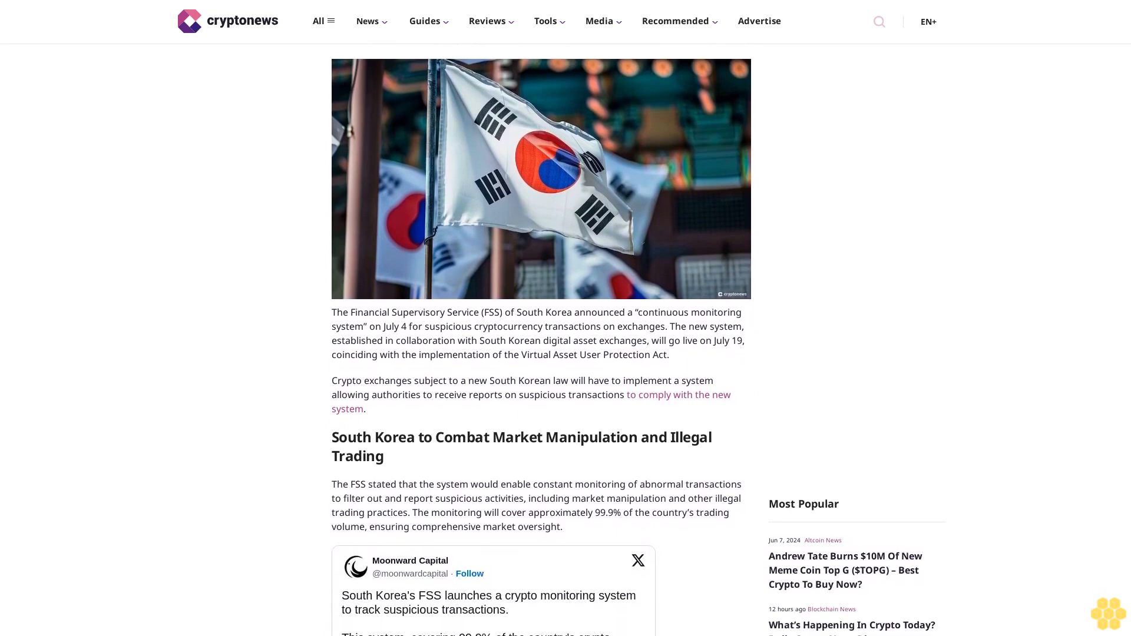
pyautogui.scroll(-3)
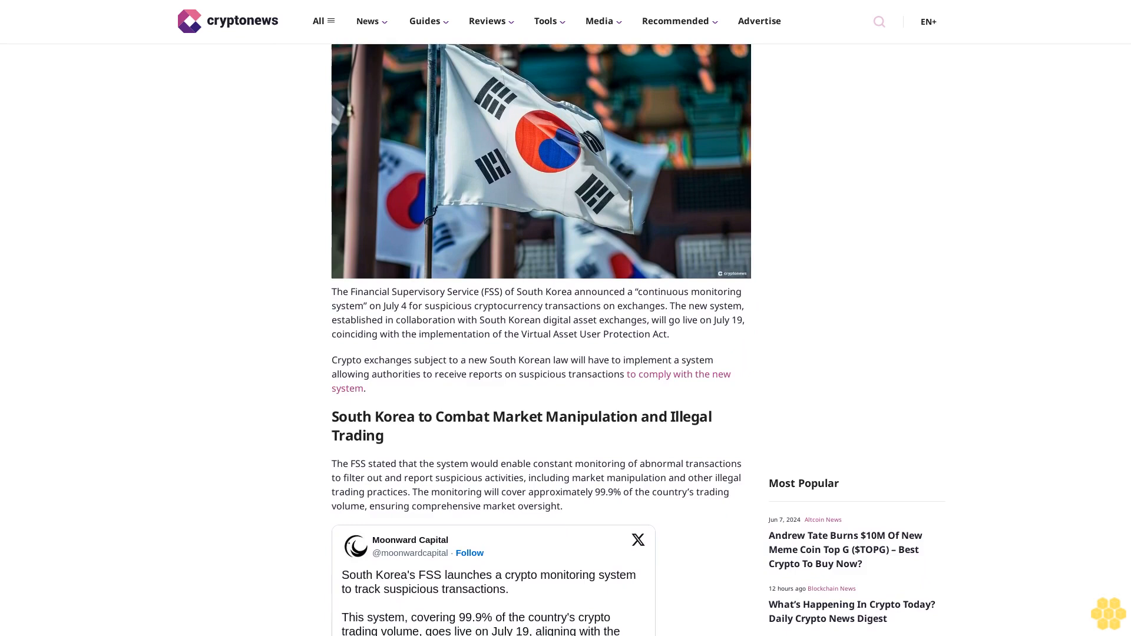
pyautogui.scroll(-3)
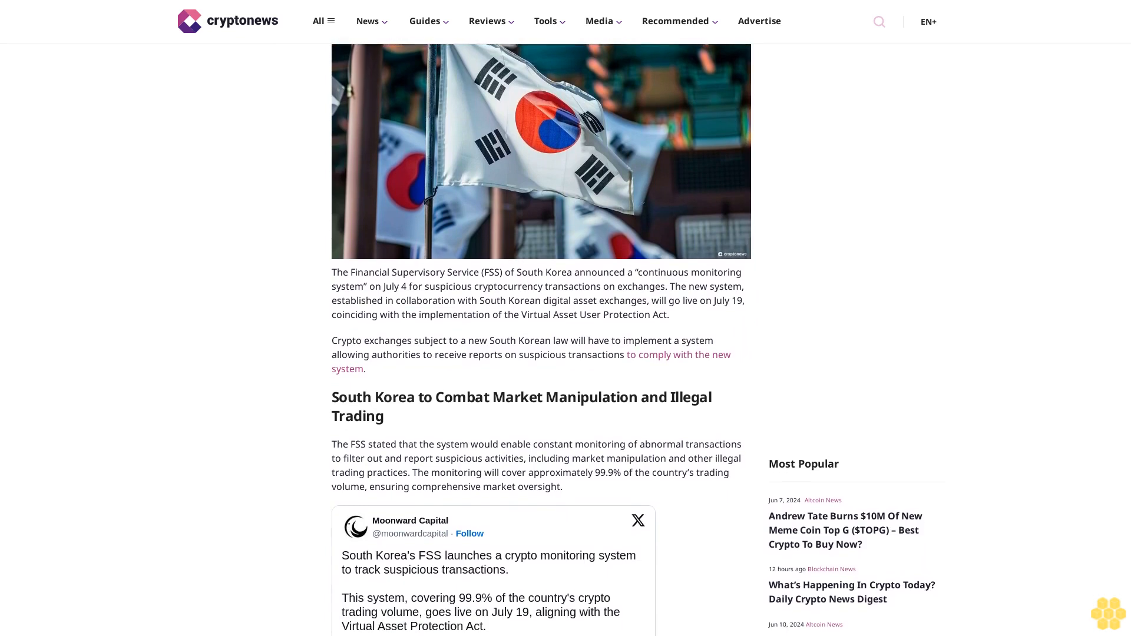
pyautogui.scroll(-3)
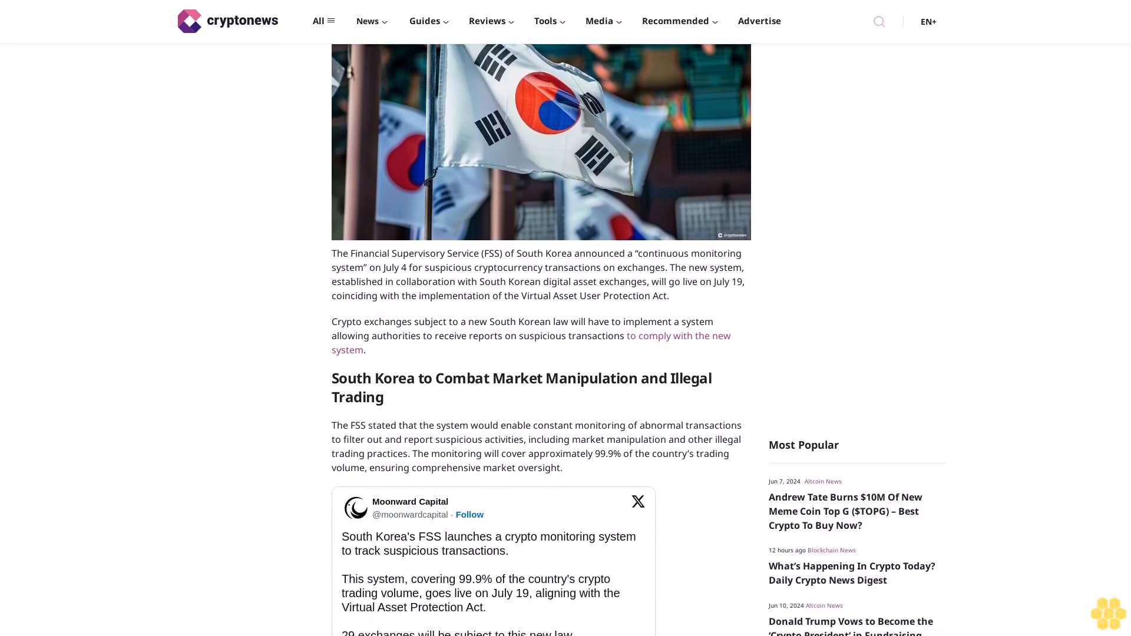
pyautogui.scroll(-3)
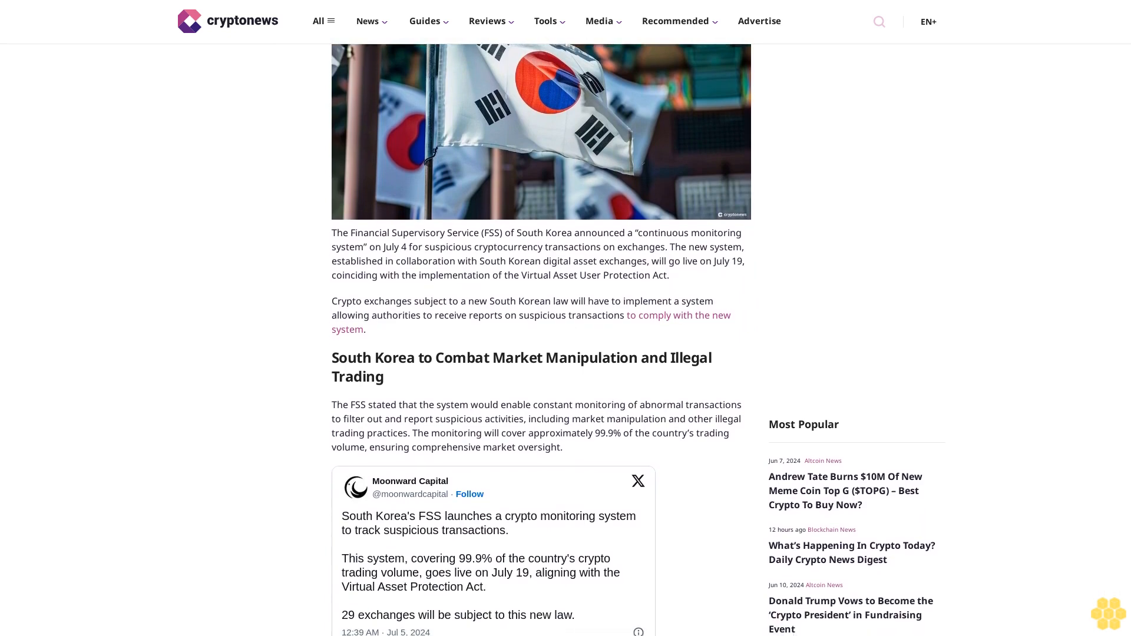
pyautogui.scroll(-3)
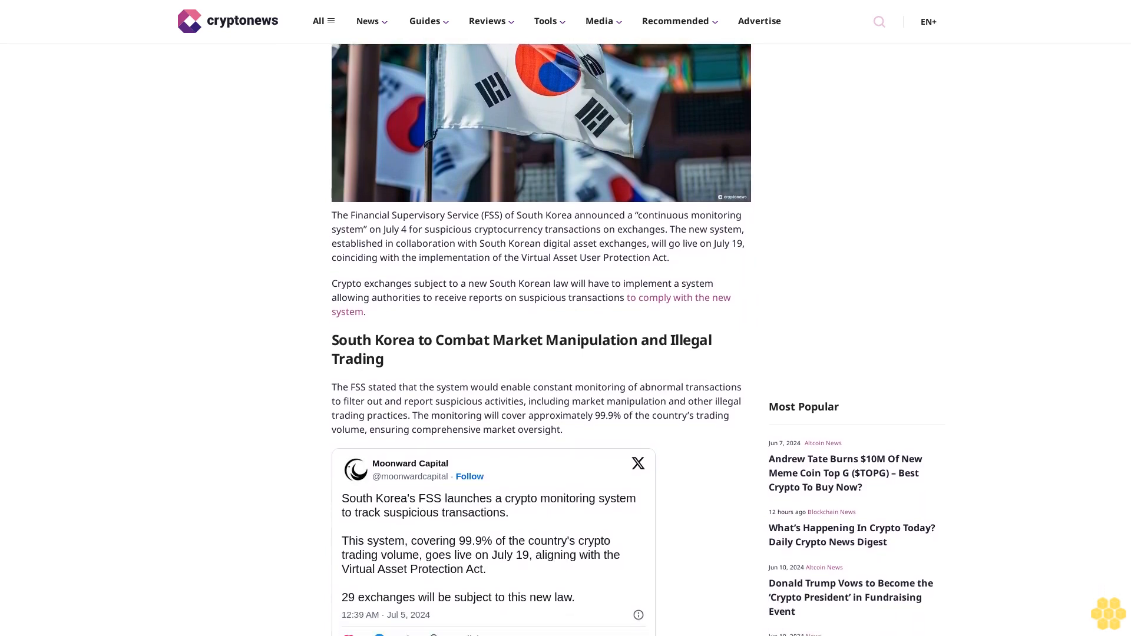
pyautogui.scroll(-3)
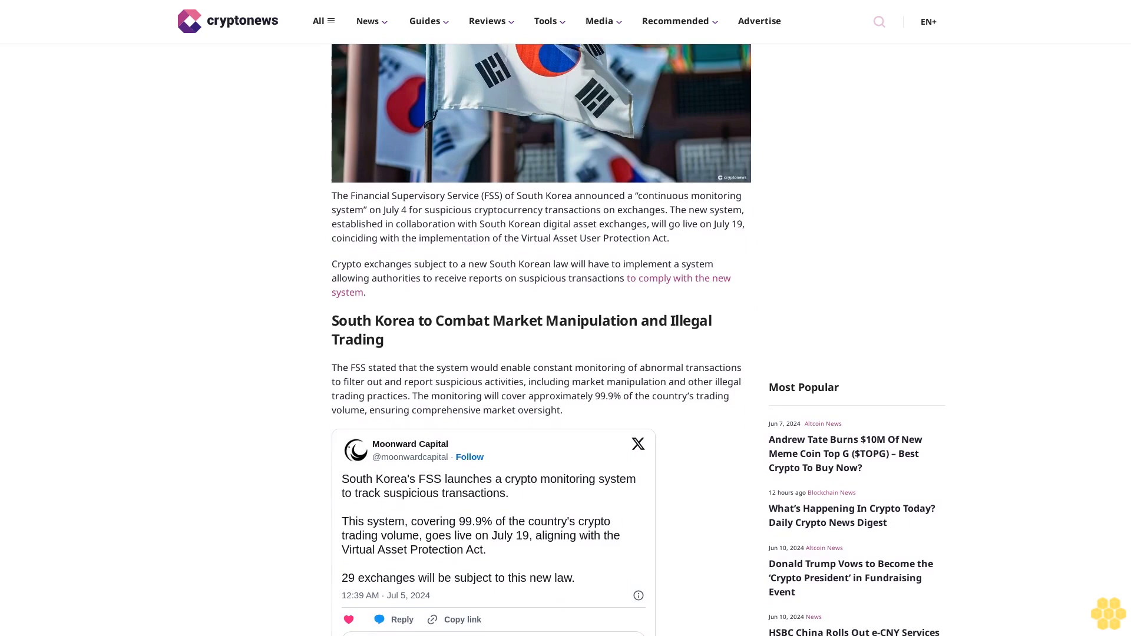
pyautogui.scroll(-3)
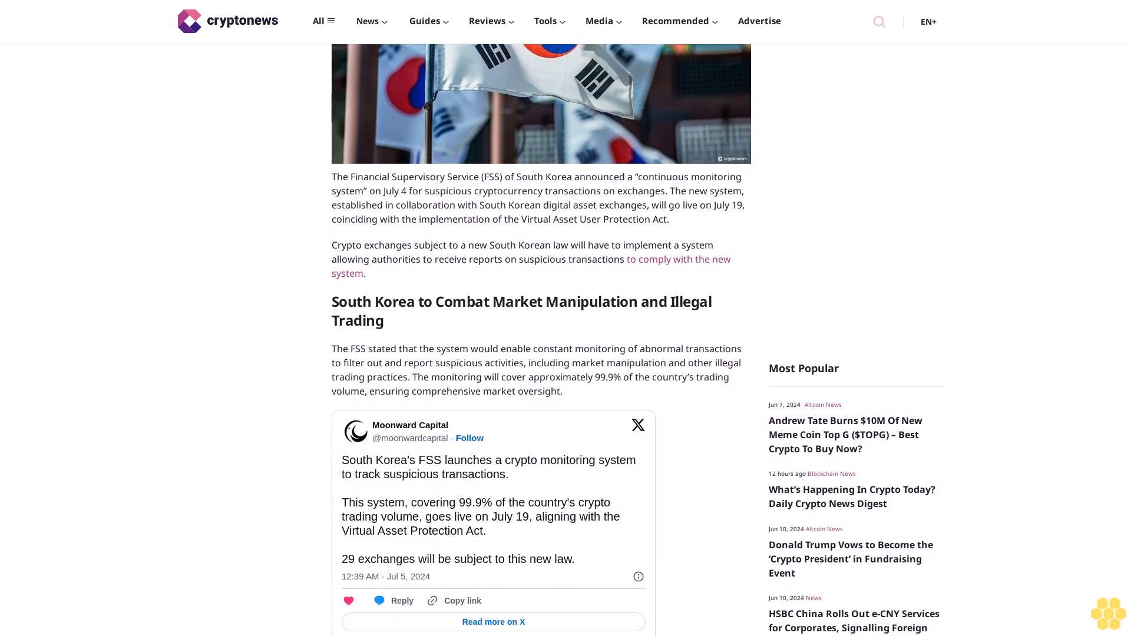
pyautogui.scroll(-3)
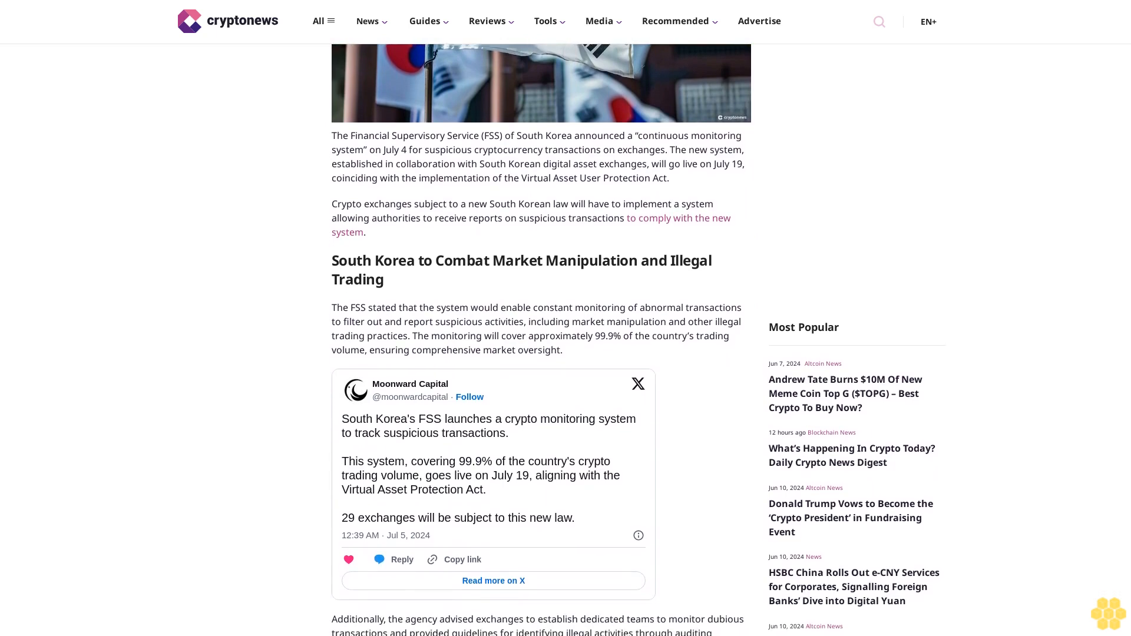
pyautogui.scroll(-3)
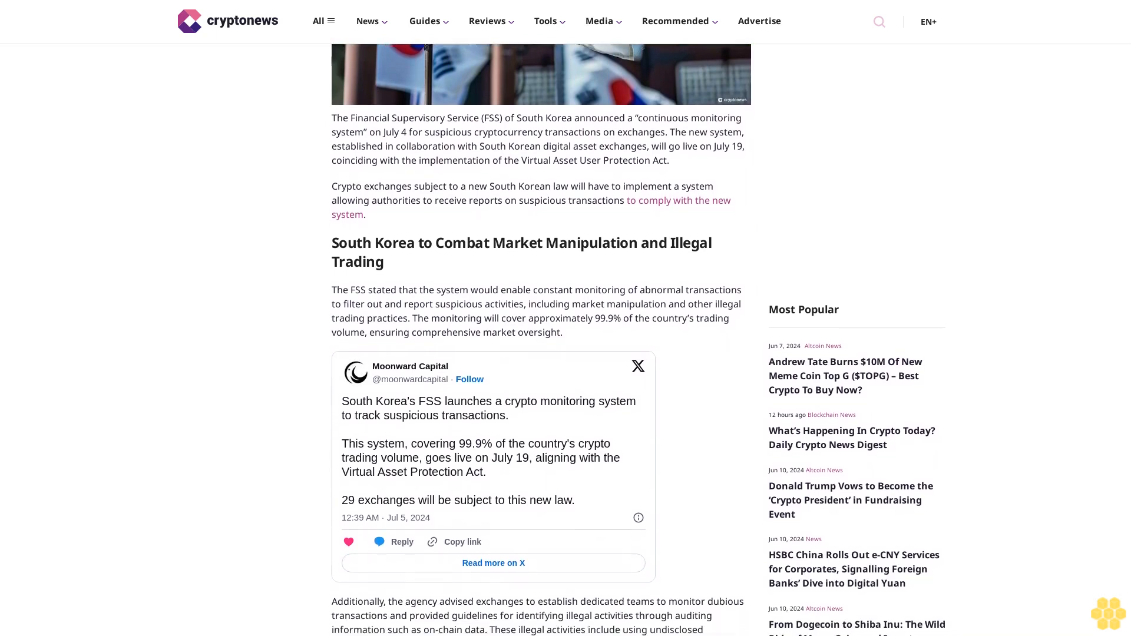
pyautogui.scroll(-3)
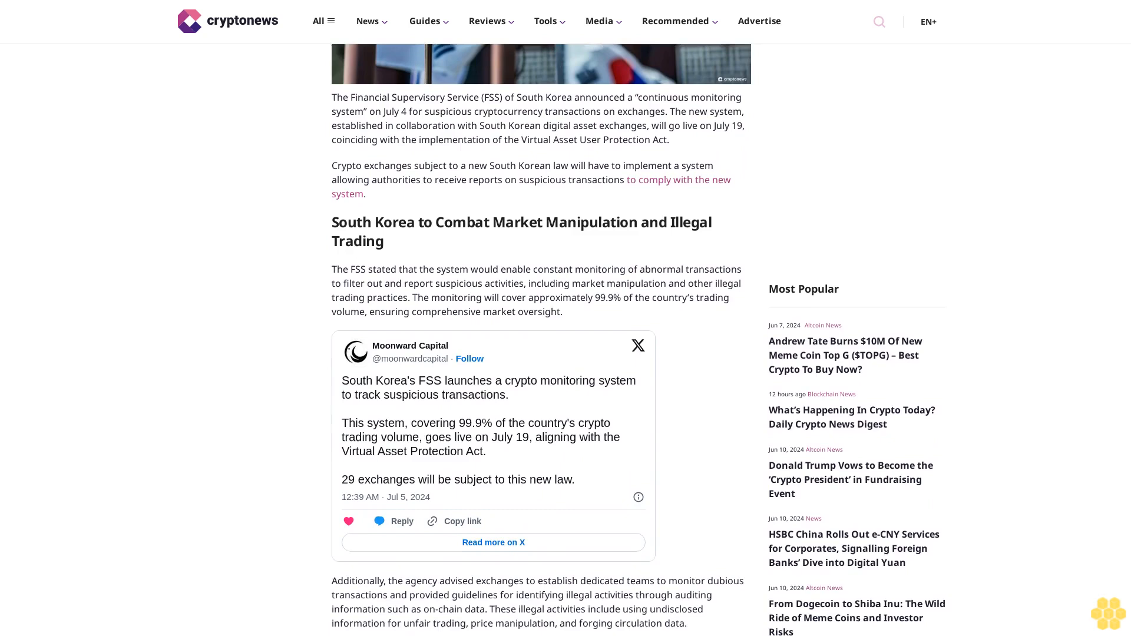
pyautogui.scroll(-3)
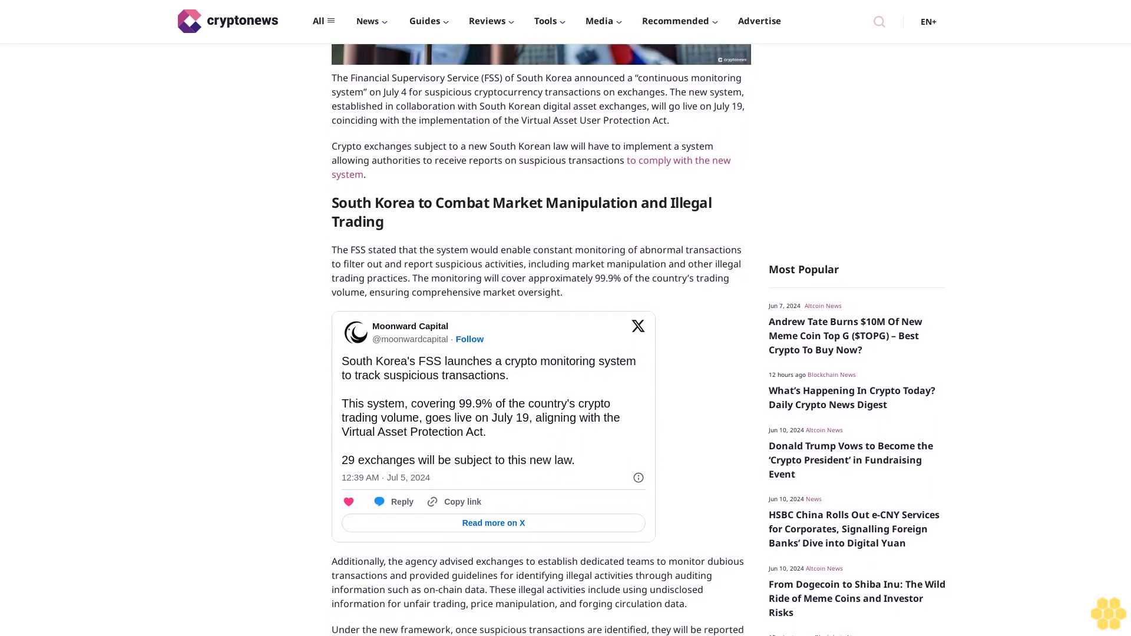
pyautogui.scroll(-3)
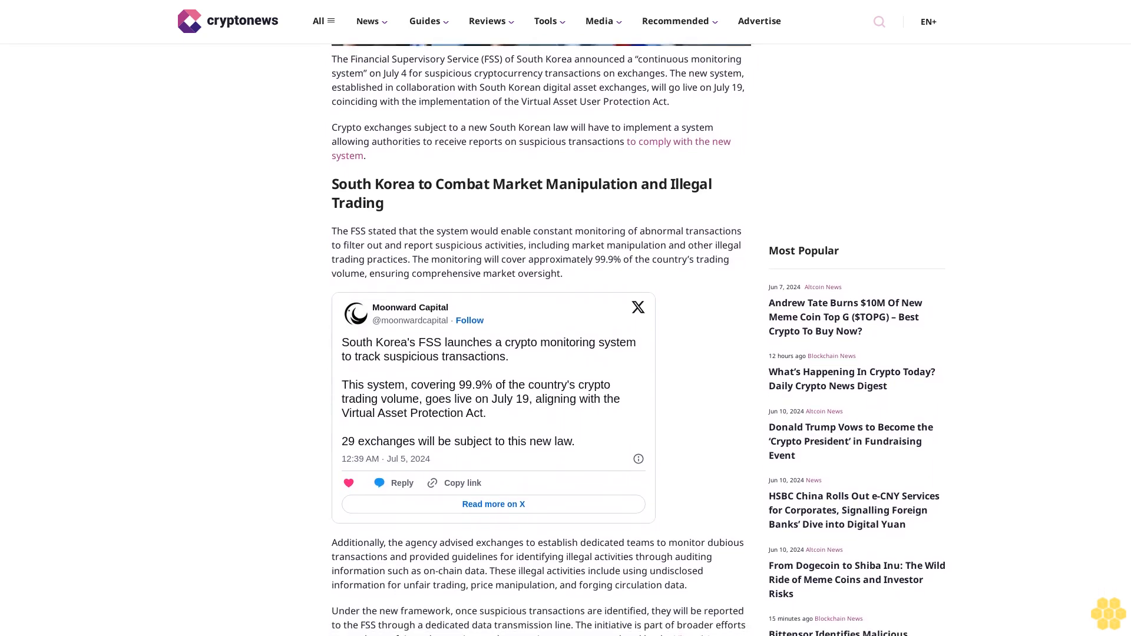
pyautogui.scroll(-3)
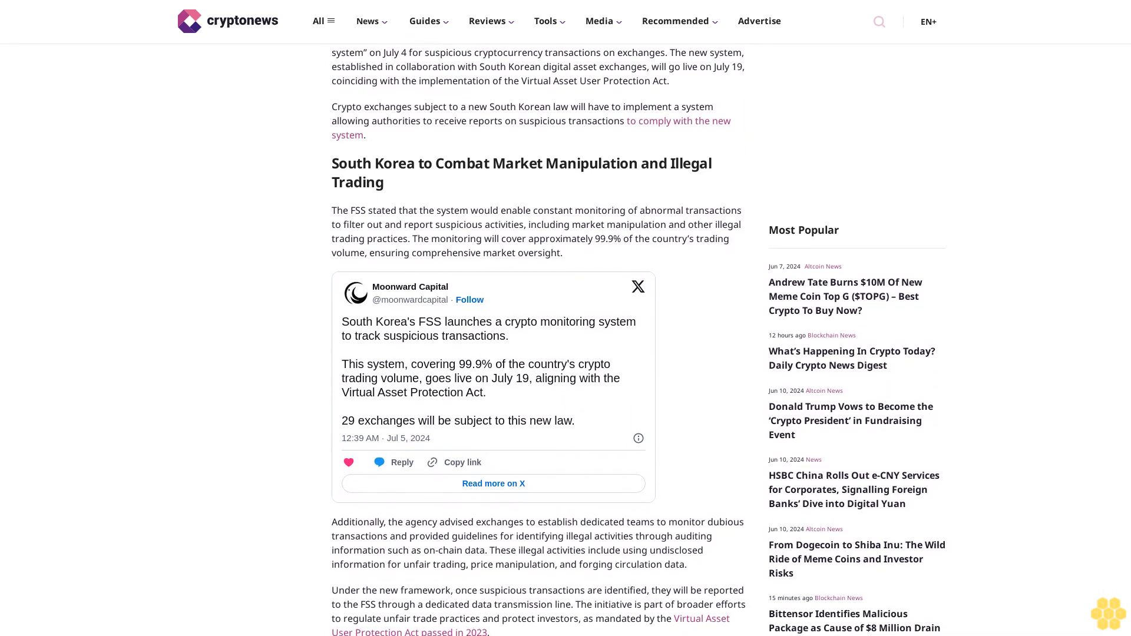
pyautogui.scroll(-3)
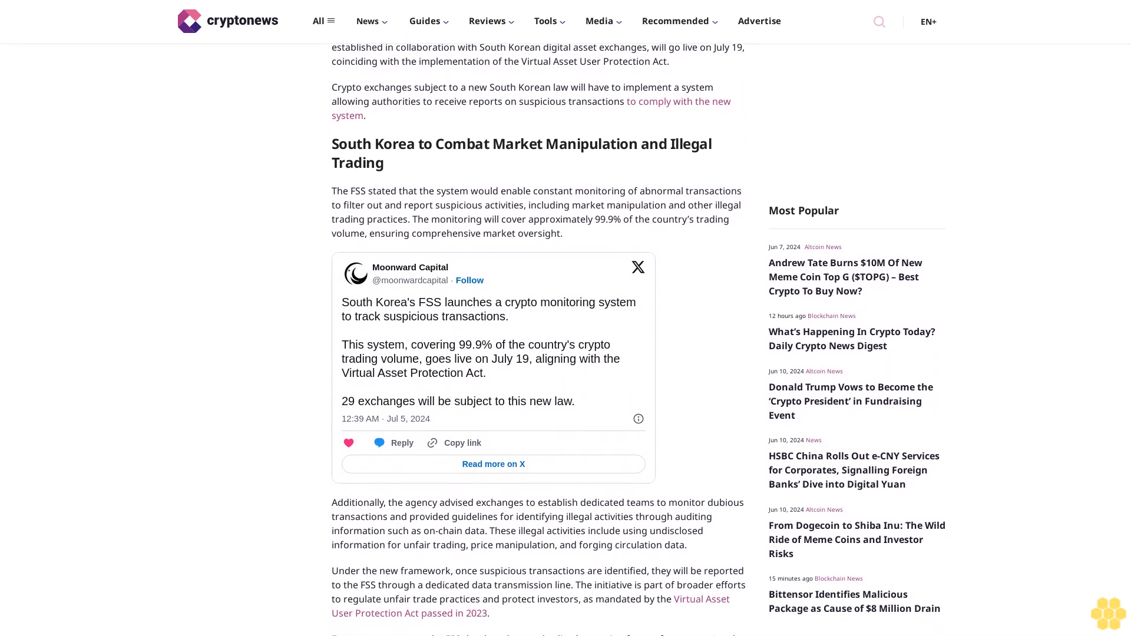
pyautogui.scroll(-3)
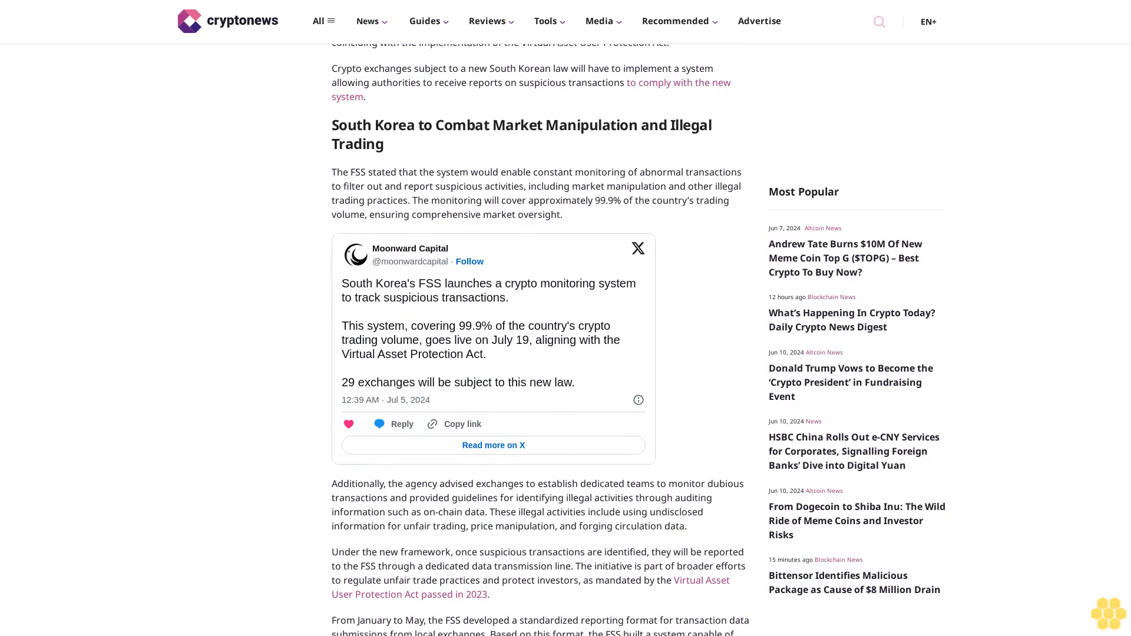
pyautogui.scroll(-3)
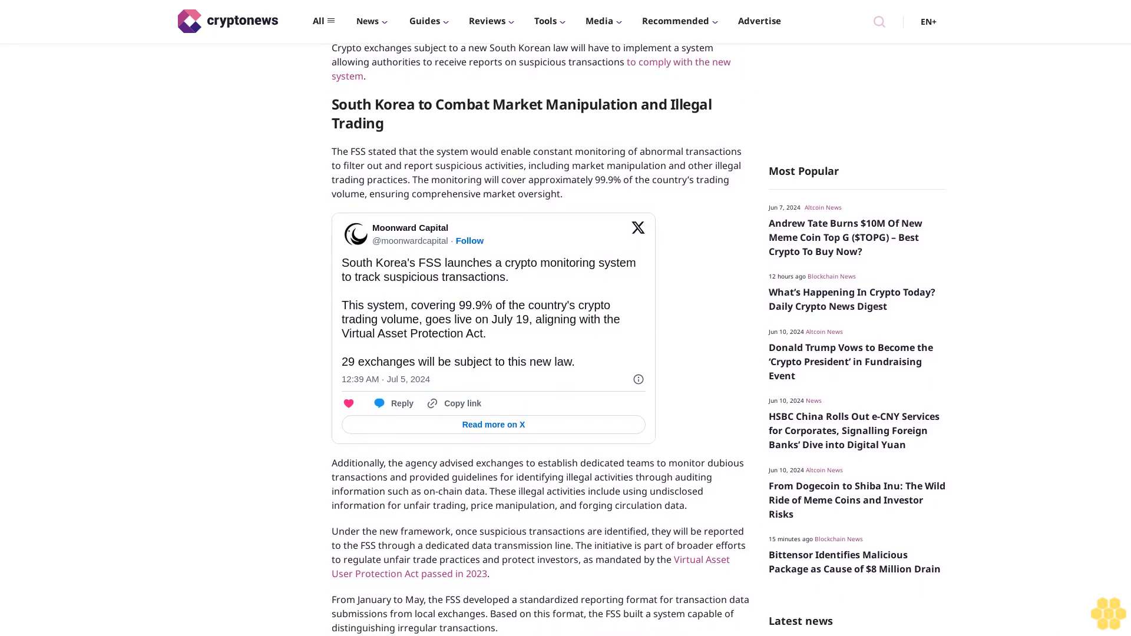
pyautogui.scroll(-3)
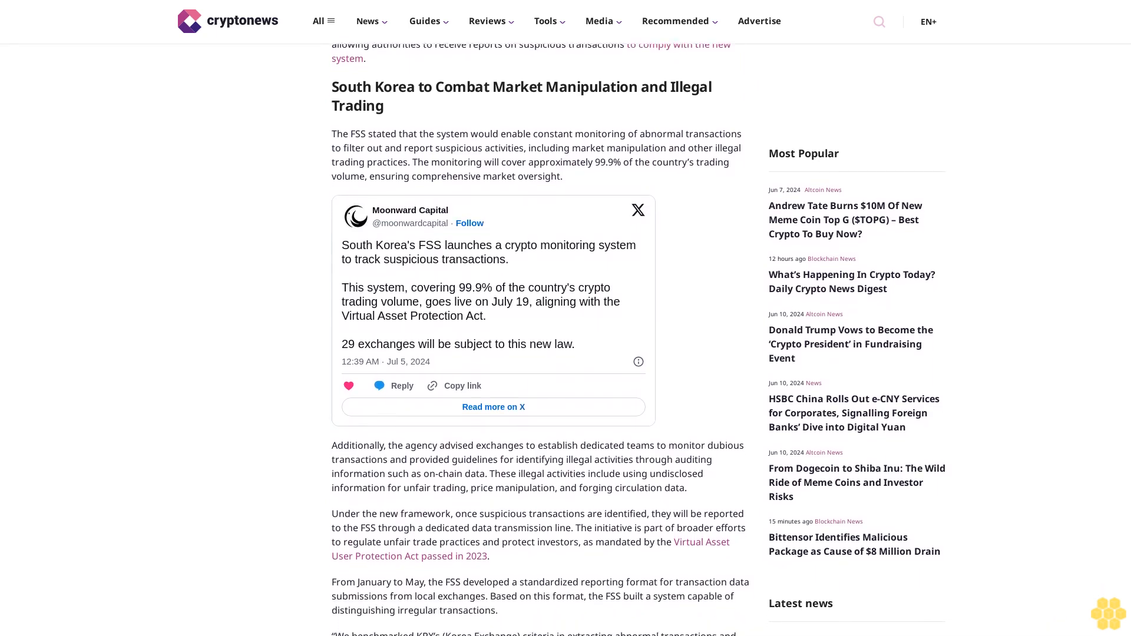
pyautogui.scroll(-3)
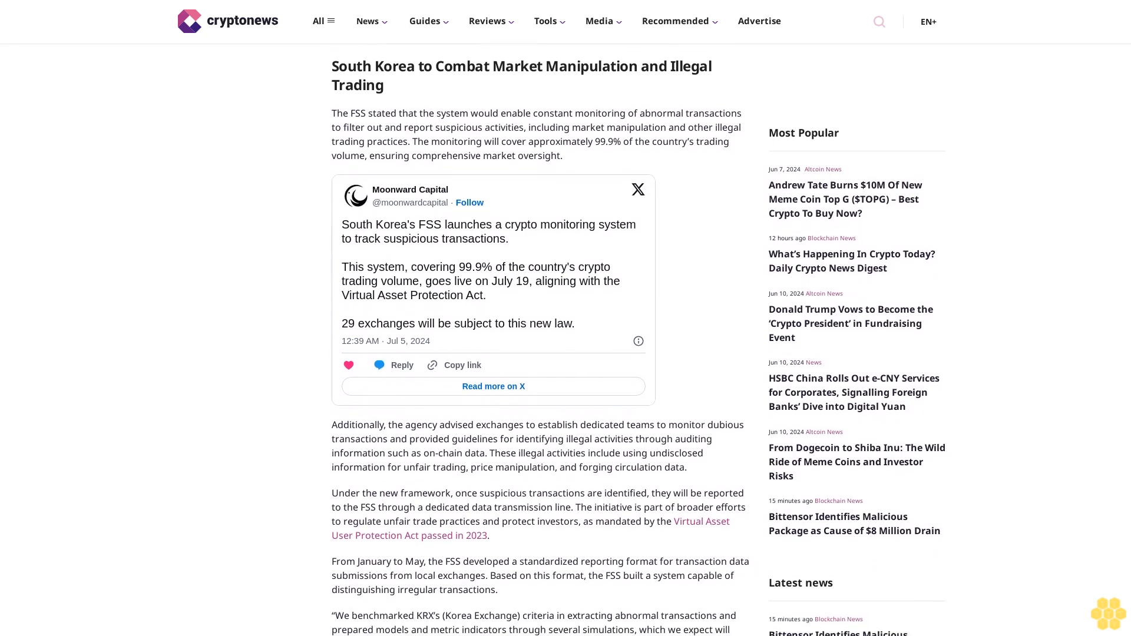
pyautogui.scroll(-3)
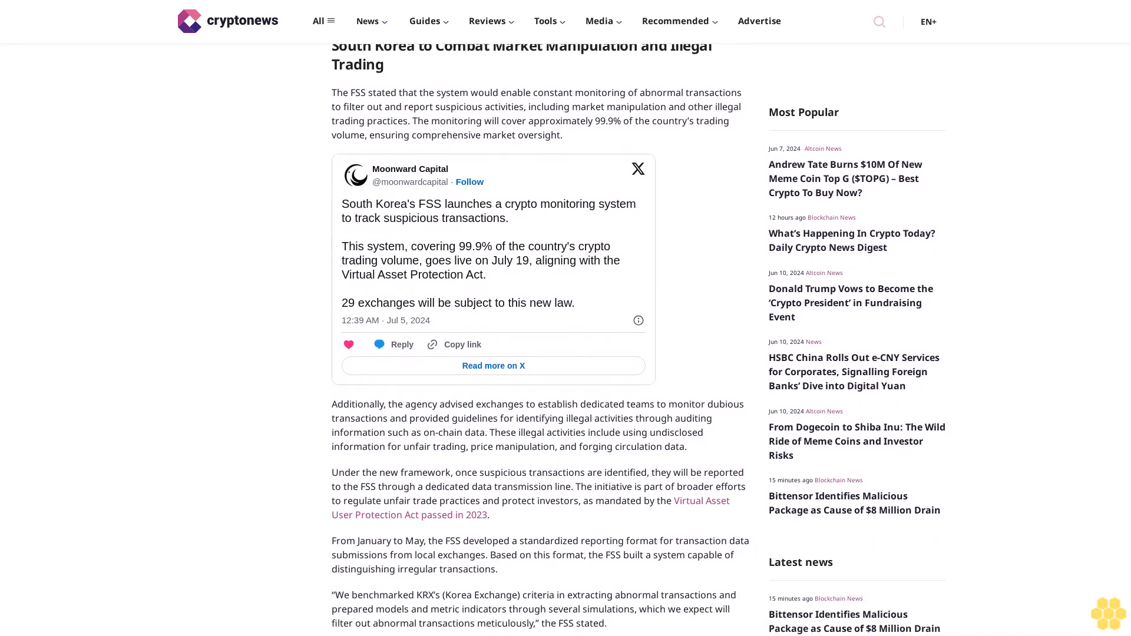
pyautogui.scroll(-3)
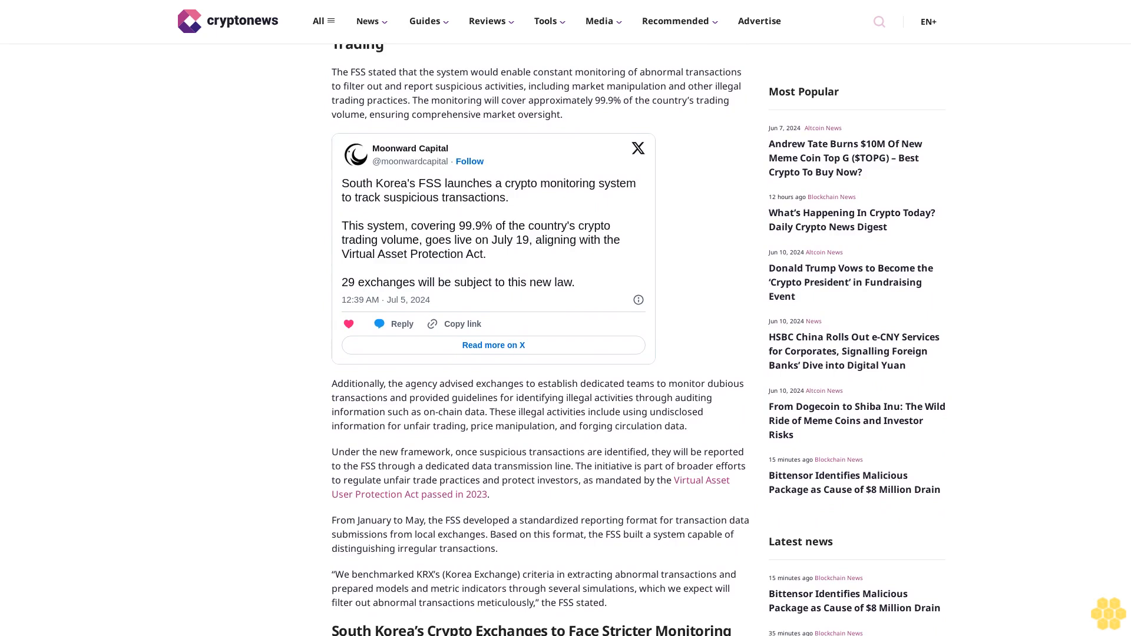
pyautogui.scroll(-3)
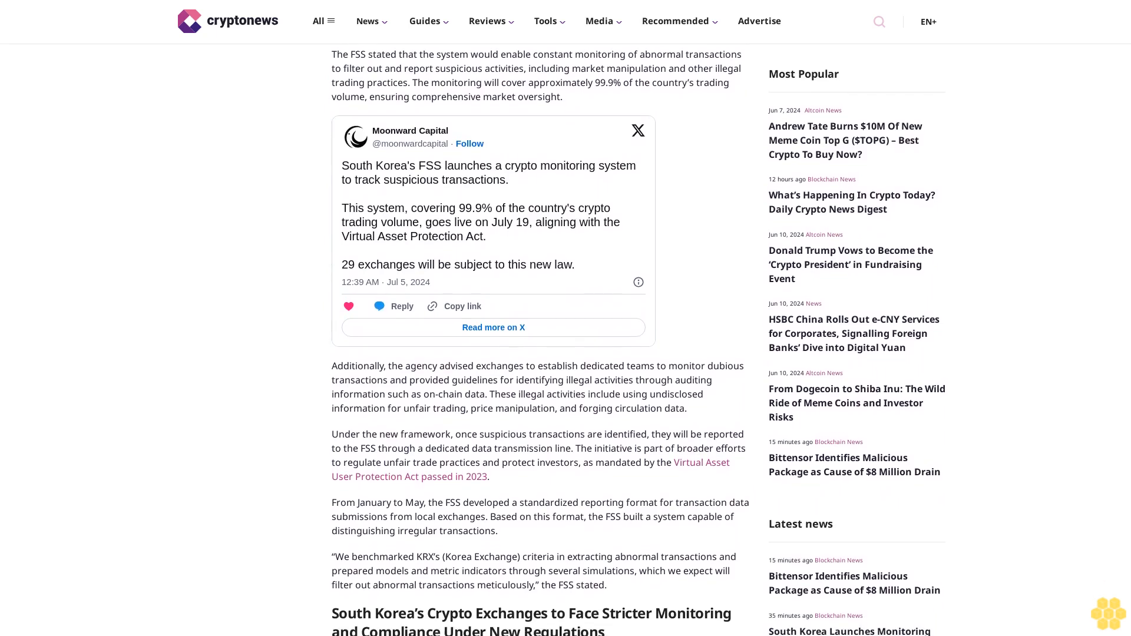
pyautogui.scroll(-3)
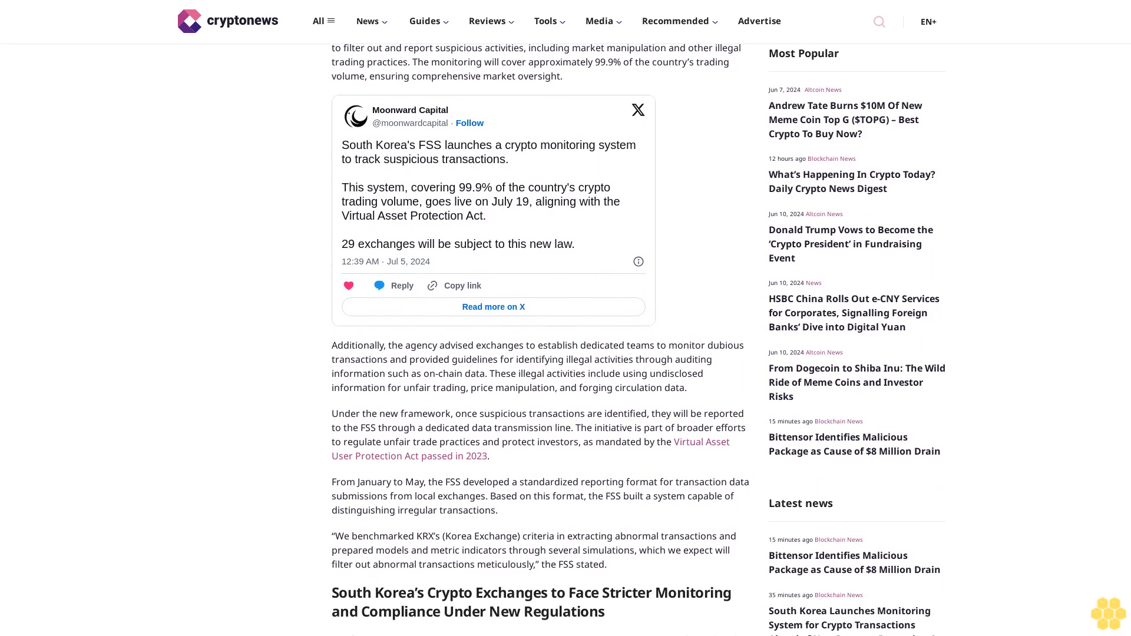
pyautogui.scroll(-3)
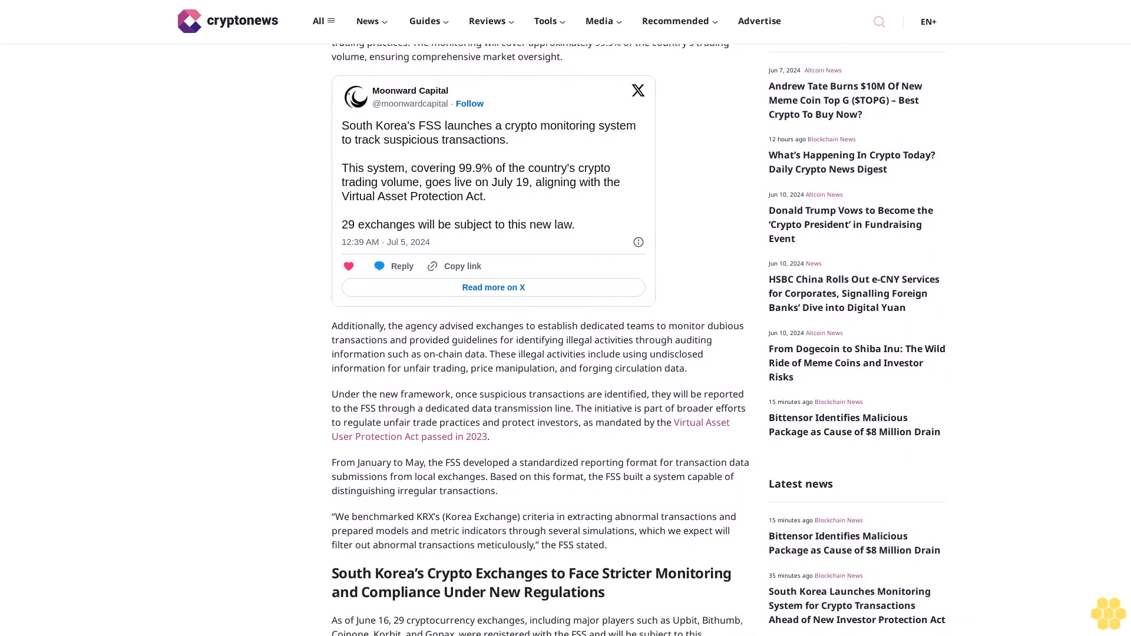
pyautogui.scroll(-3)
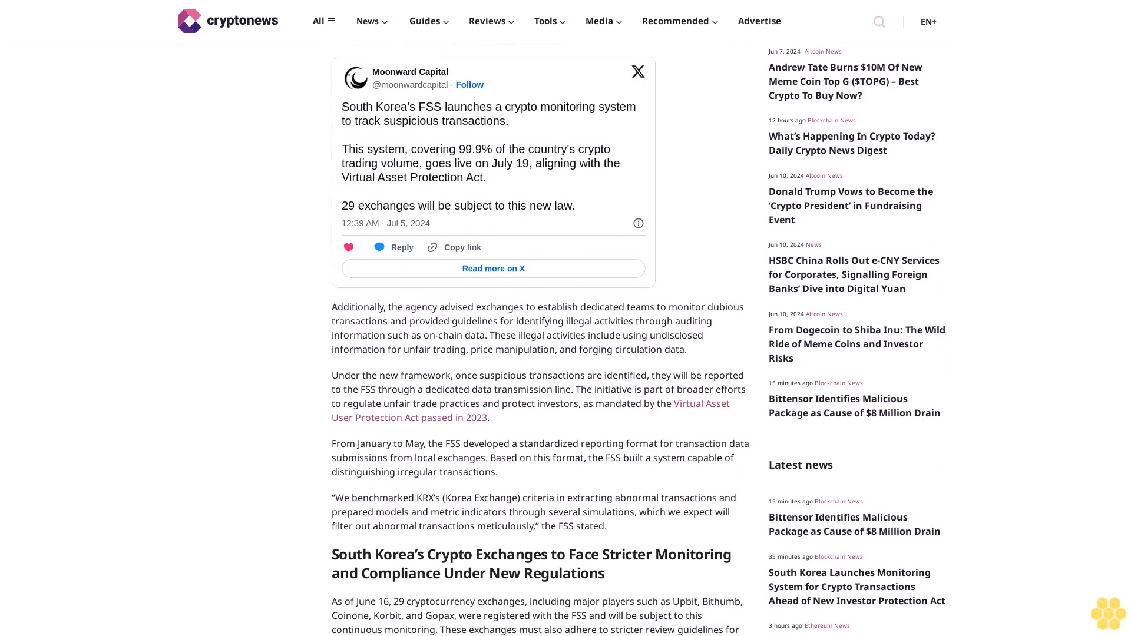
pyautogui.scroll(-3)
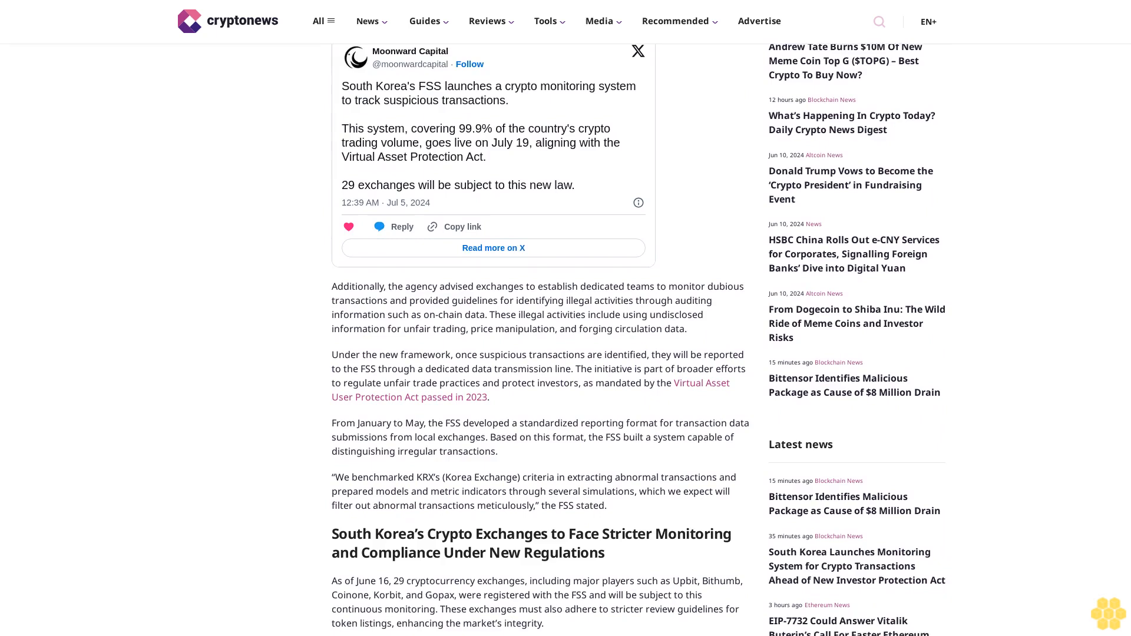
pyautogui.scroll(-3)
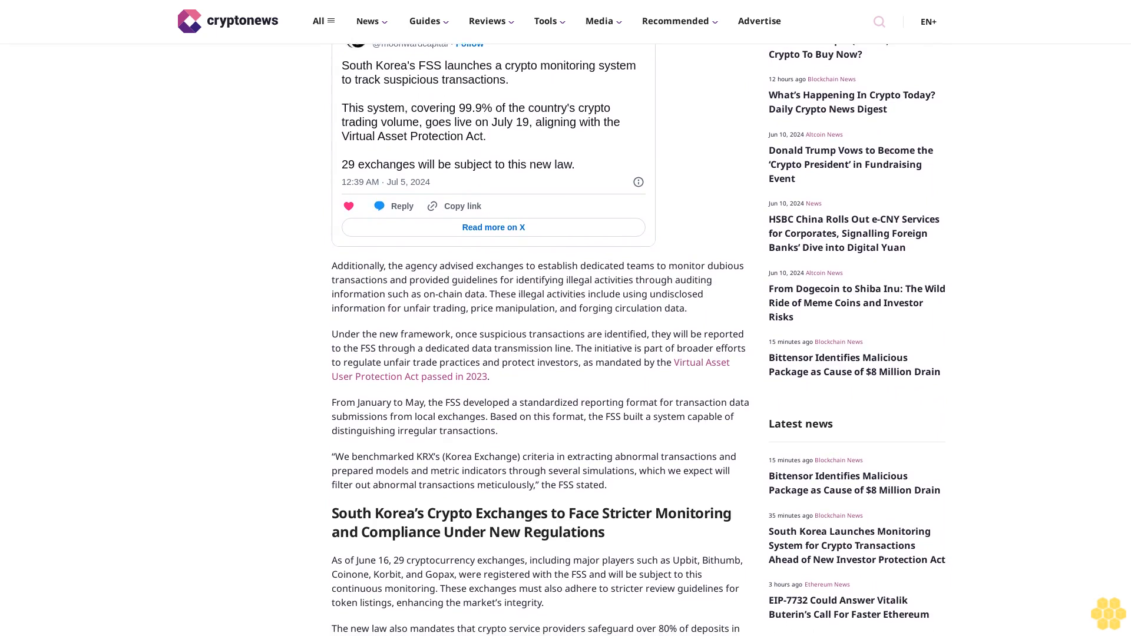
pyautogui.scroll(-3)
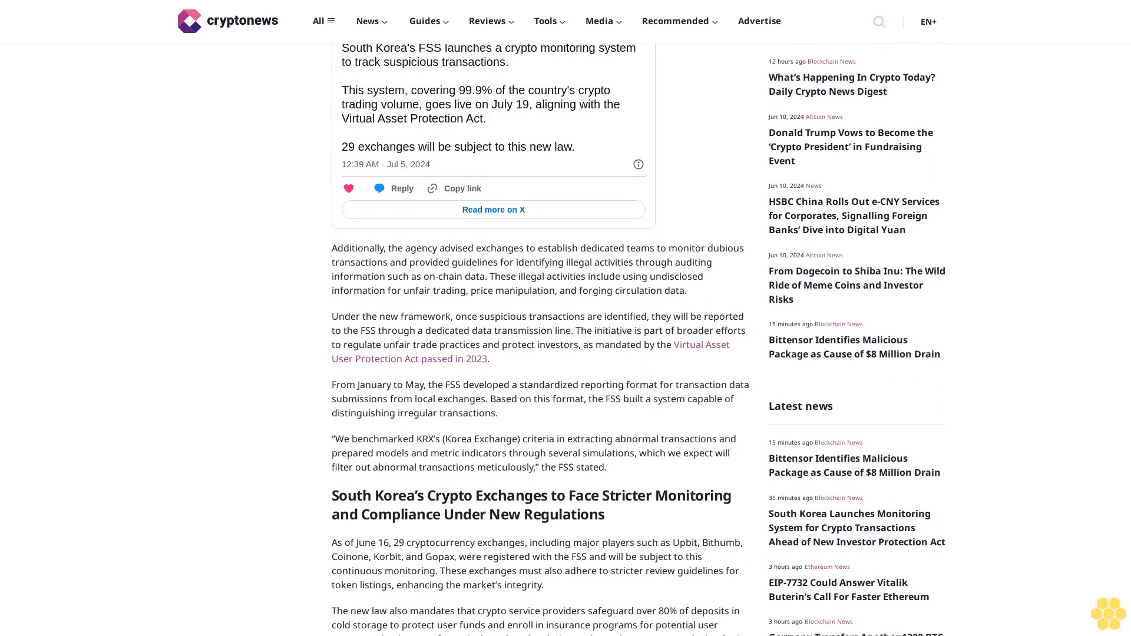
pyautogui.scroll(-3)
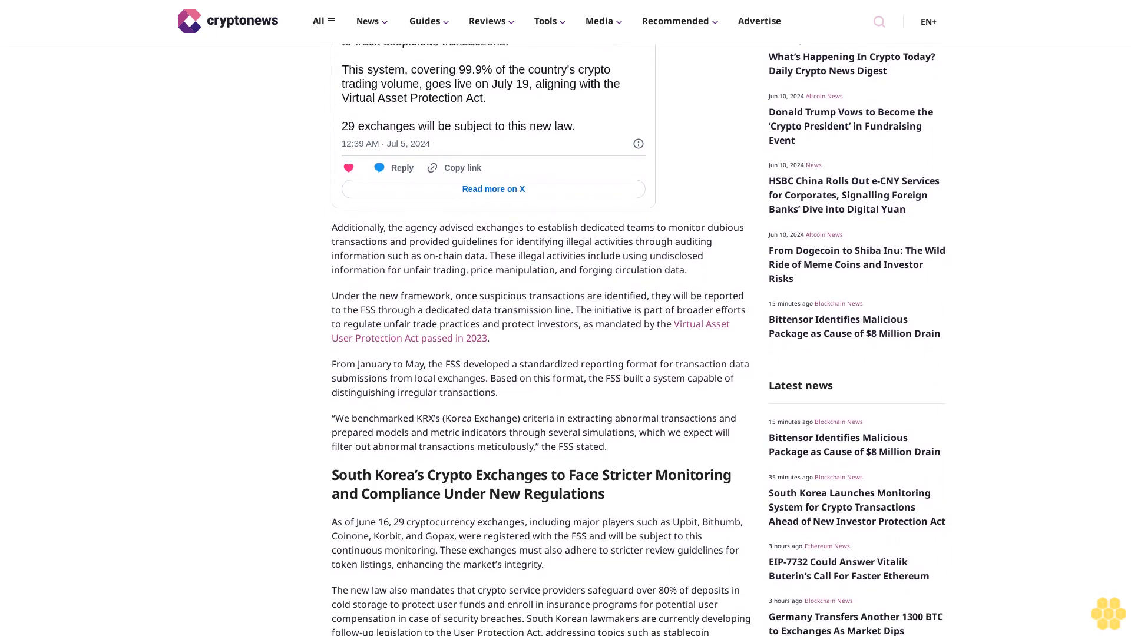
pyautogui.scroll(-3)
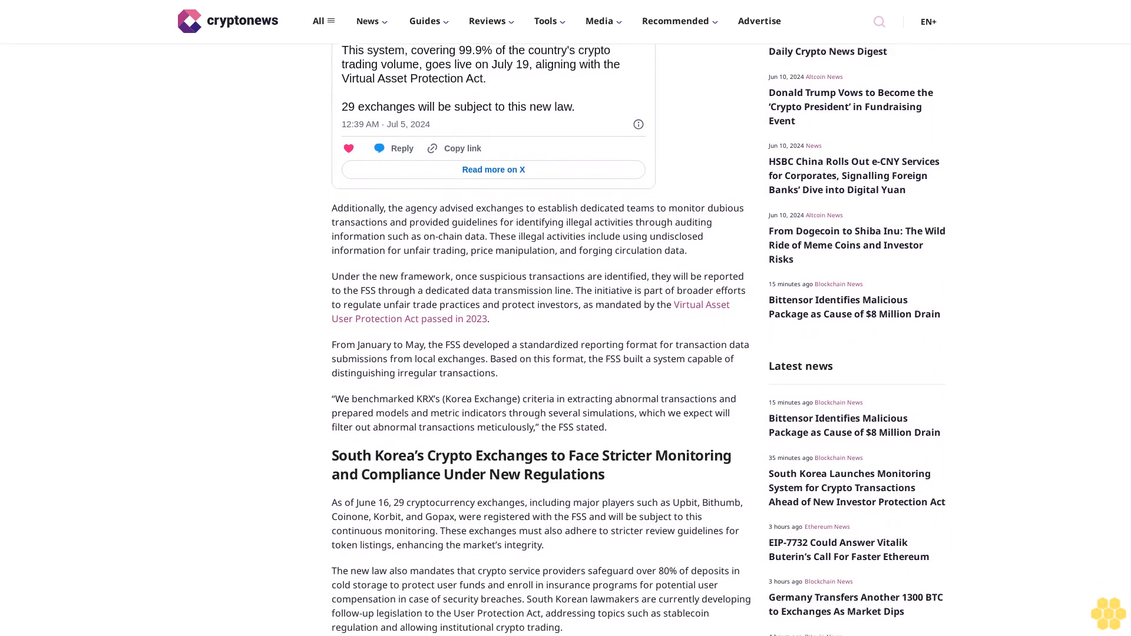
pyautogui.scroll(-3)
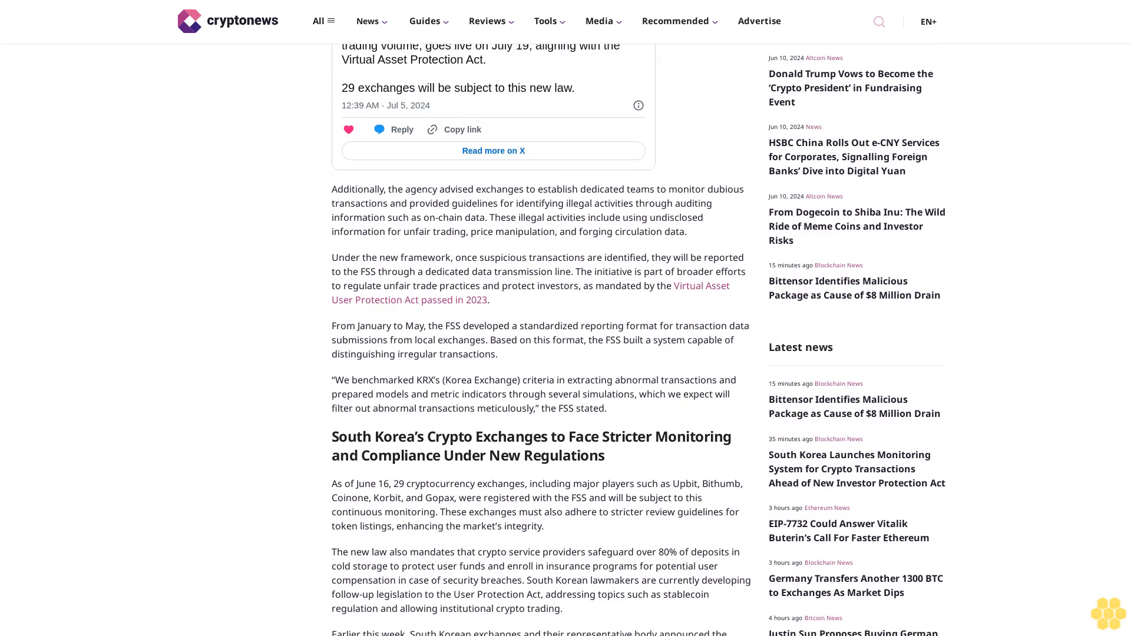
pyautogui.scroll(-3)
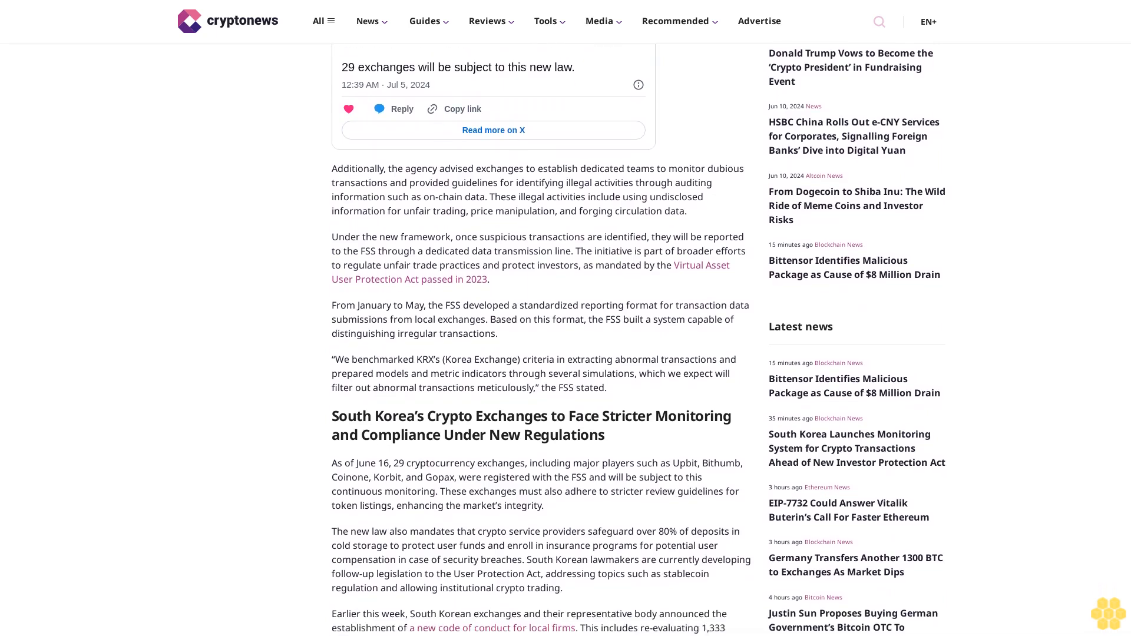
pyautogui.scroll(-3)
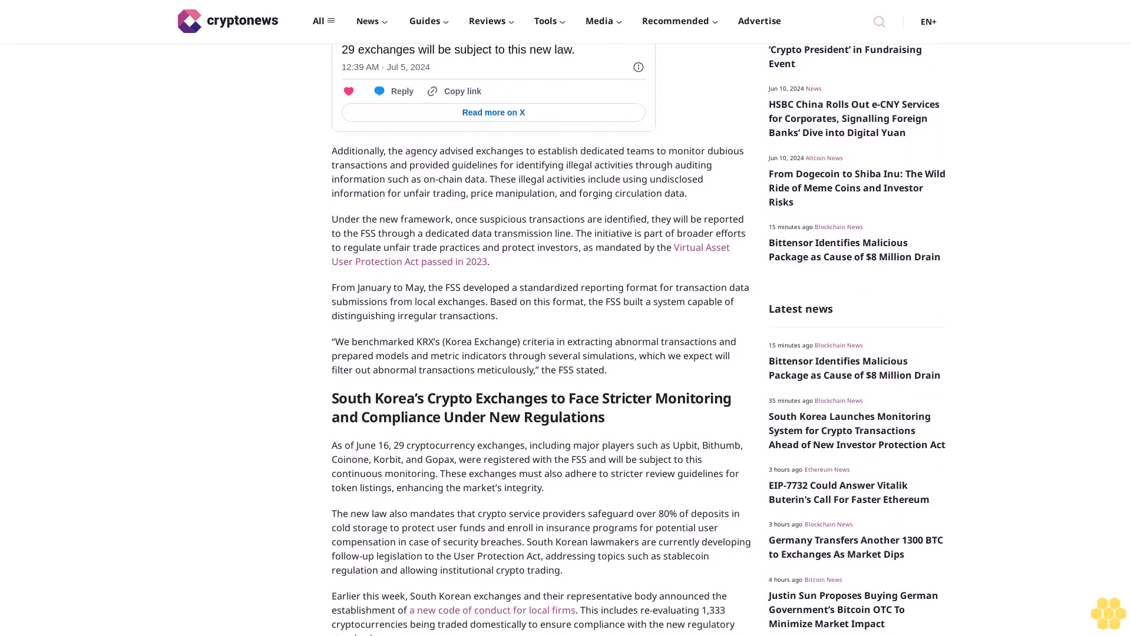
pyautogui.scroll(-3)
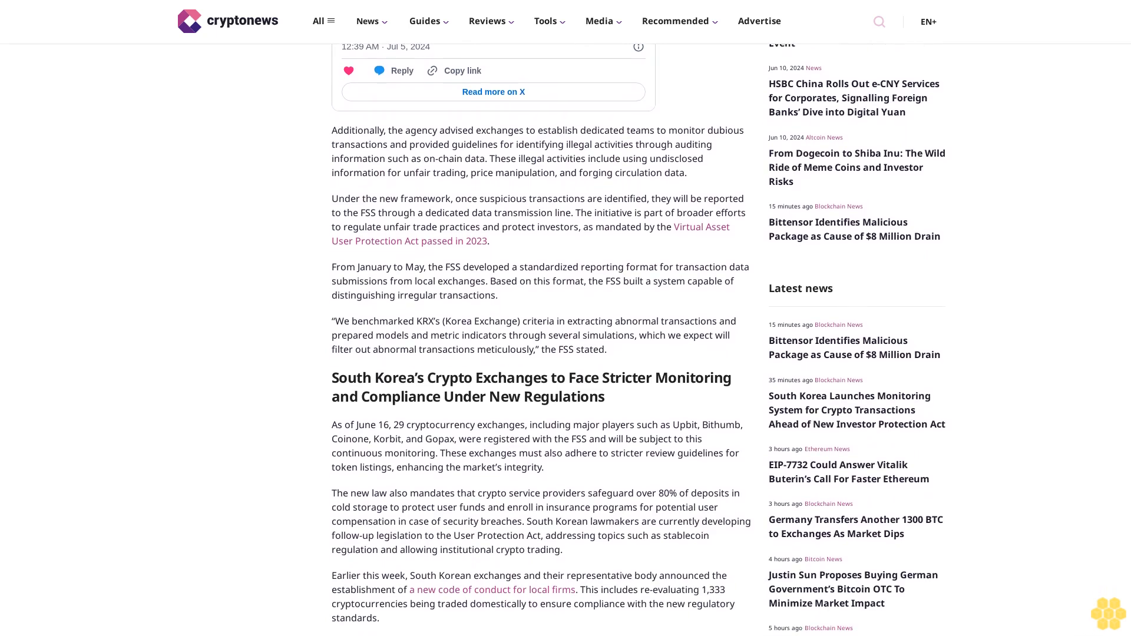
pyautogui.scroll(-3)
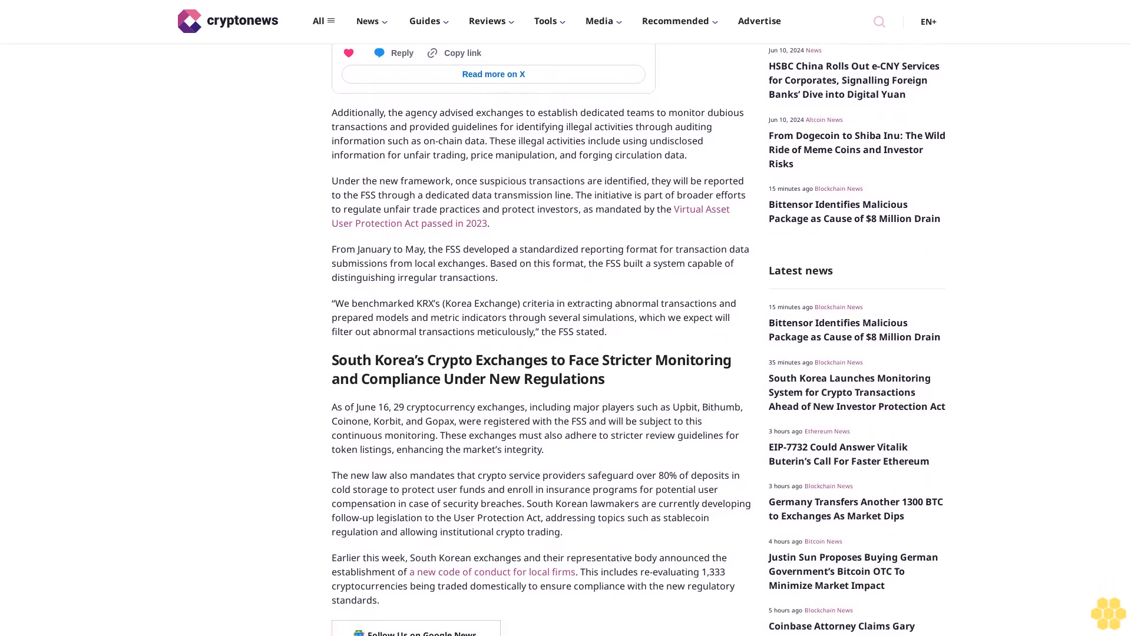
pyautogui.scroll(-3)
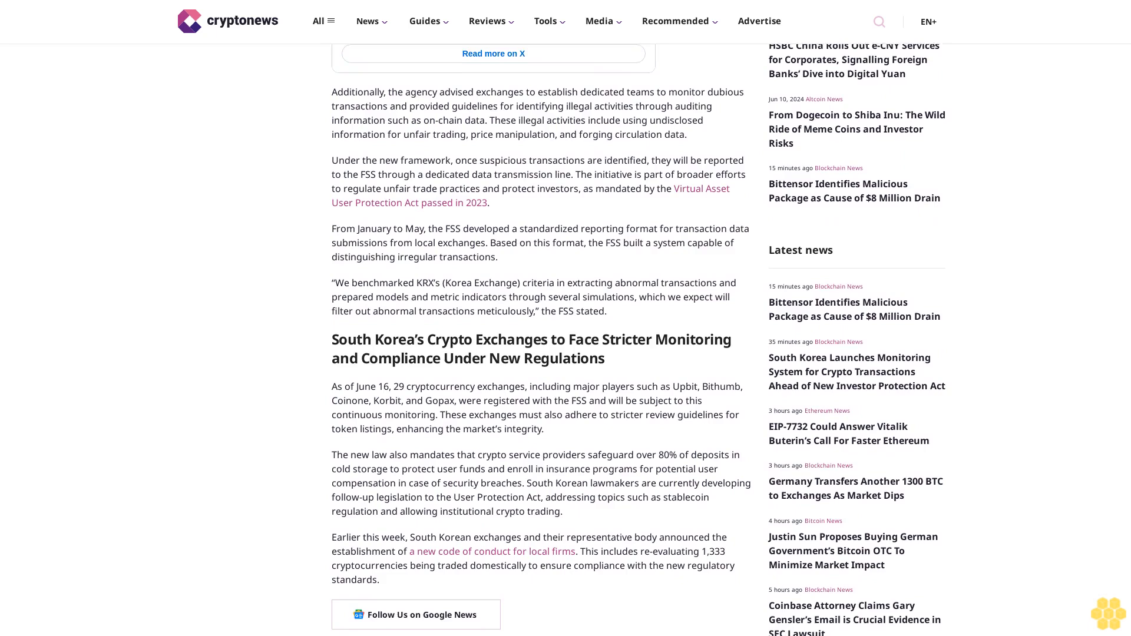
pyautogui.scroll(-3)
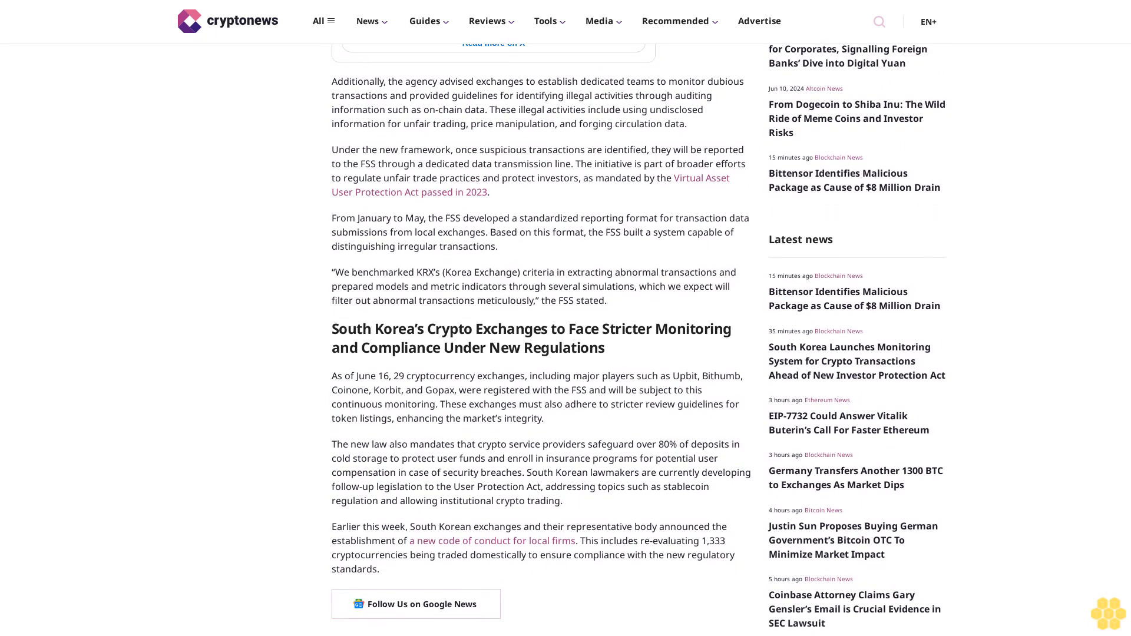